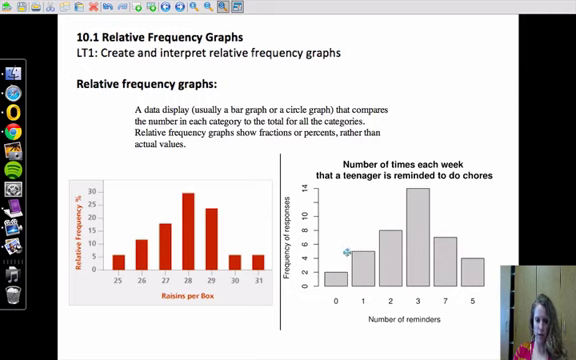
{"action": "mouse_move", "coordinate": [398, 232]}
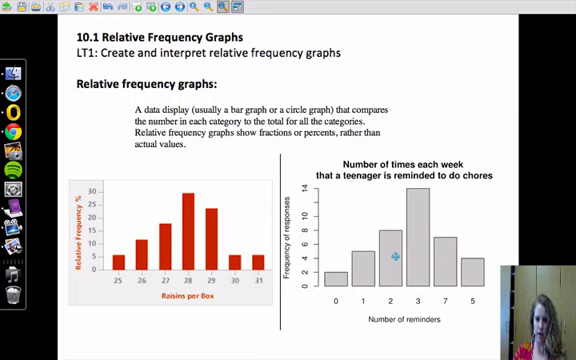
{"action": "mouse_move", "coordinate": [110, 266]}
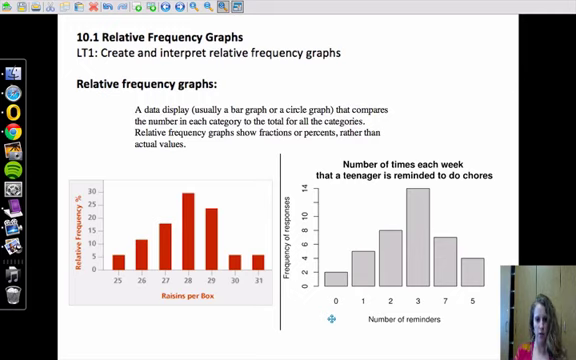
{"action": "mouse_move", "coordinate": [378, 240]}
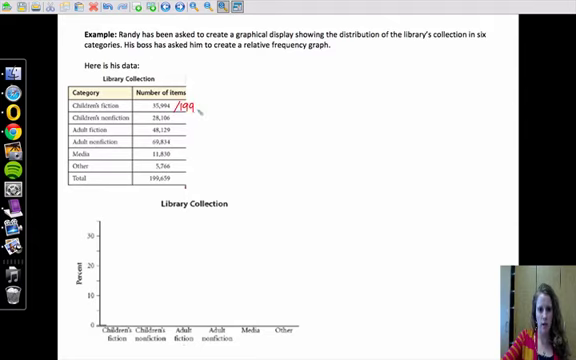
Step: Handwrite a percentage note beside the children's fiction count on the library collection slide
{"action": "type", "text": ",63%"}
{"action": "type", "text": "35994"}
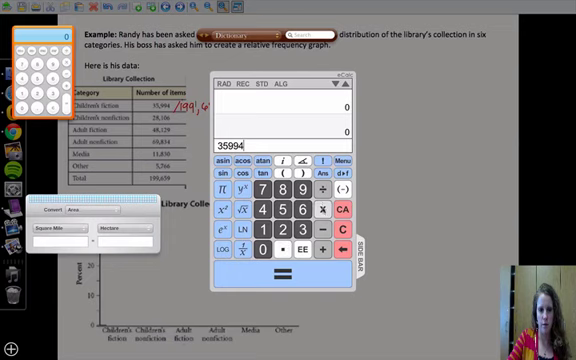
Step: Divide the children's fiction count by the library total on the calculator and note the decimal result
{"action": "left_click", "coordinate": [312, 204]}
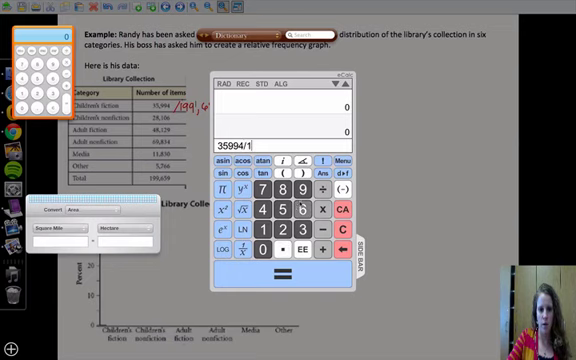
{"action": "type", "text": "996"}
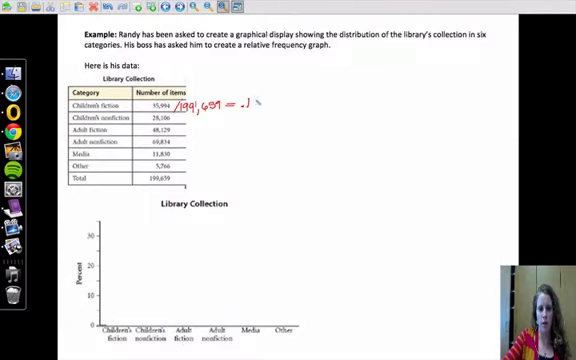
Step: Write the count ÷ total, multiply by 100 and note 18% for the first categories
{"action": "type", "text": "802"}
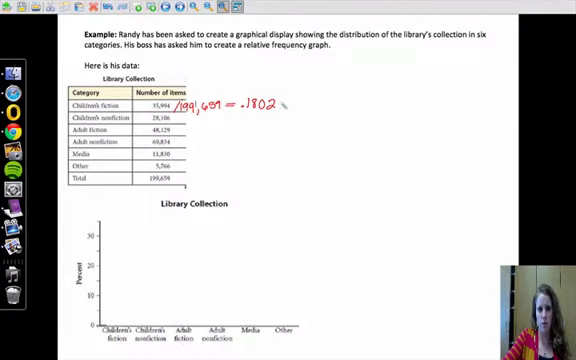
{"action": "type", "text": "7"}
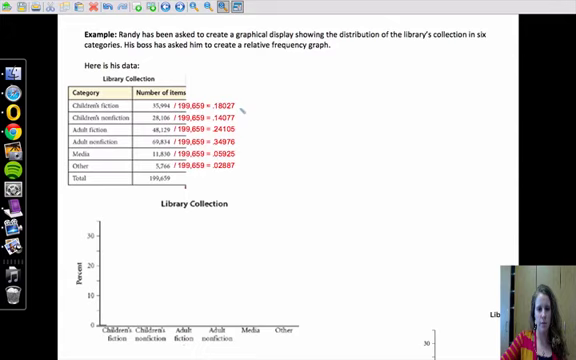
{"action": "mouse_move", "coordinate": [238, 104]}
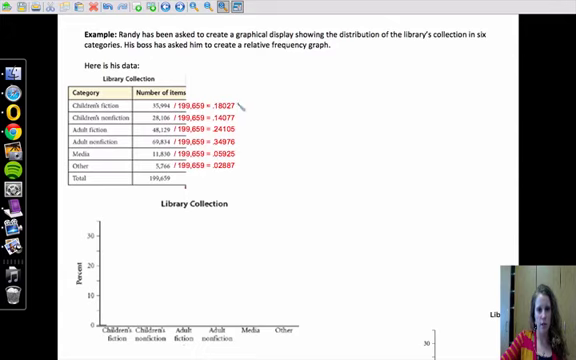
{"action": "type", "text": "x100 ="}
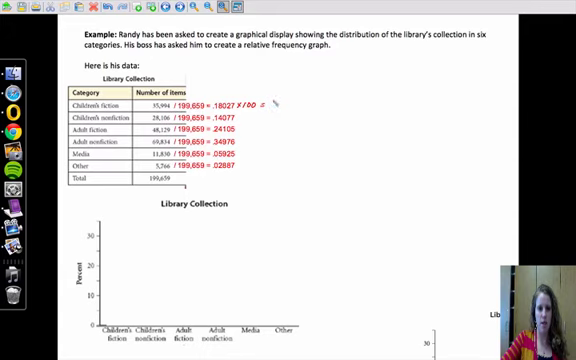
{"action": "type", "text": "18%"}
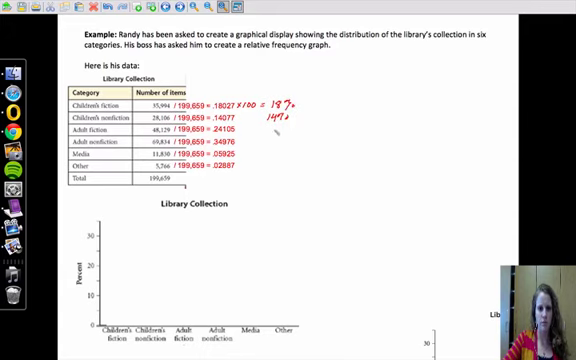
Step: Write the remaining category percentages beside the table: 24%, 6%, 6% and 3%
{"action": "type", "text": "24%"}
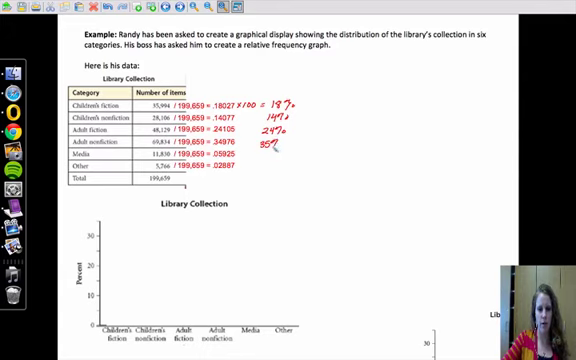
{"action": "type", "text": "6"}
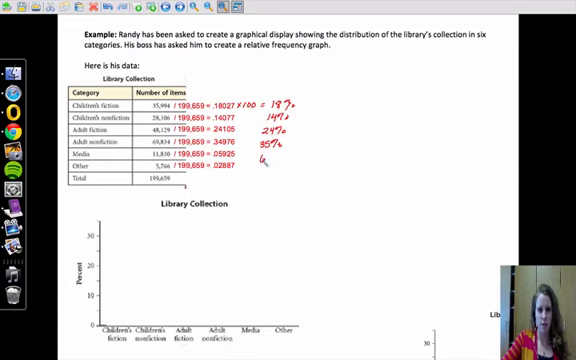
{"action": "type", "text": "6%"}
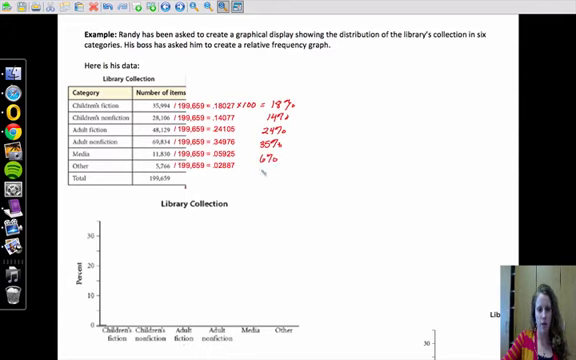
{"action": "type", "text": "3%"}
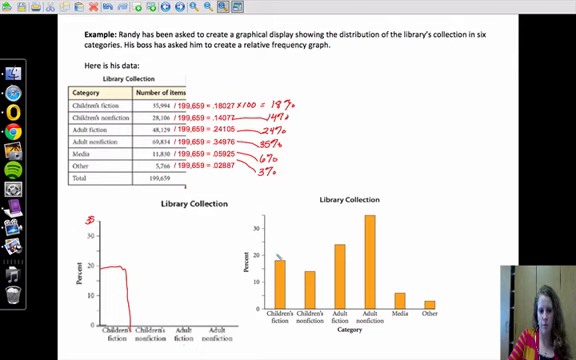
Step: Label the sketched bar graph with the 18% children's fiction bar
{"action": "type", "text": "18%"}
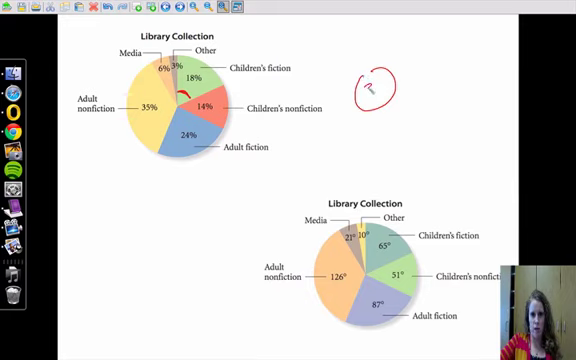
Step: Handwrite 360 and '18% of 360 = .18 × 360' beside the pie charts
{"action": "type", "text": "360"}
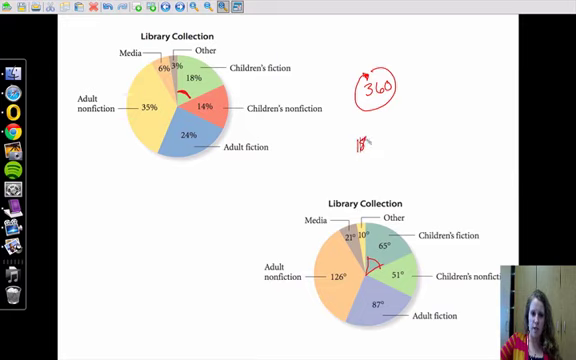
{"action": "type", "text": "18%"}
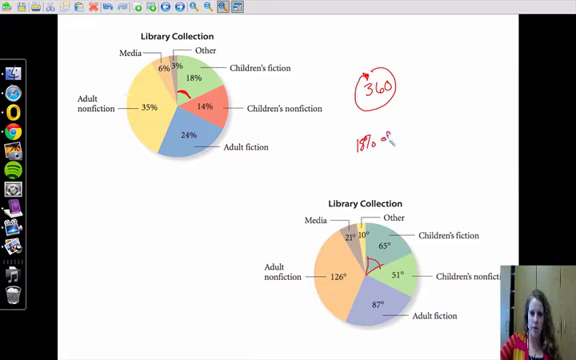
{"action": "type", "text": "of 360"}
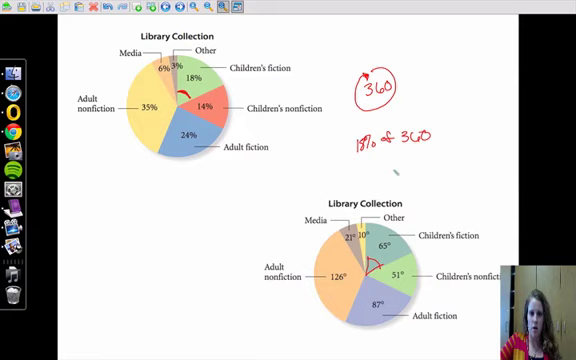
{"action": "type", "text": ".18"}
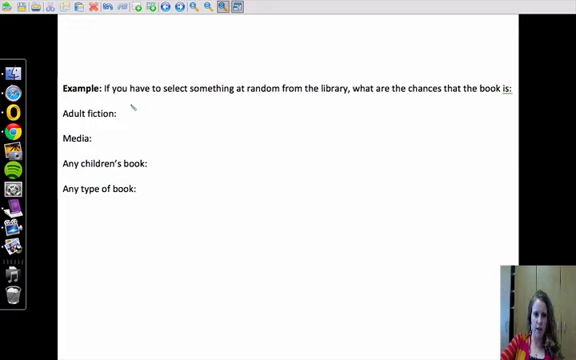
Step: Write the adult fiction chance as 24% = 24/100 = 12/50
{"action": "type", "text": "24%,"}
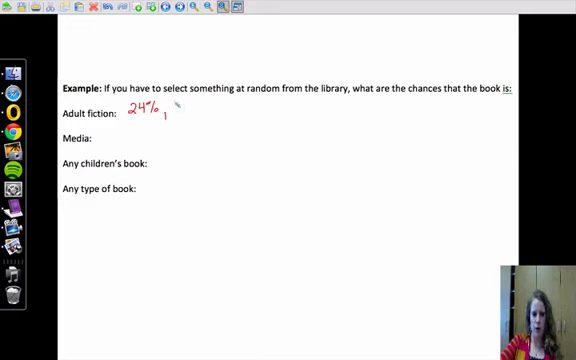
{"action": "type", "text": "24"}
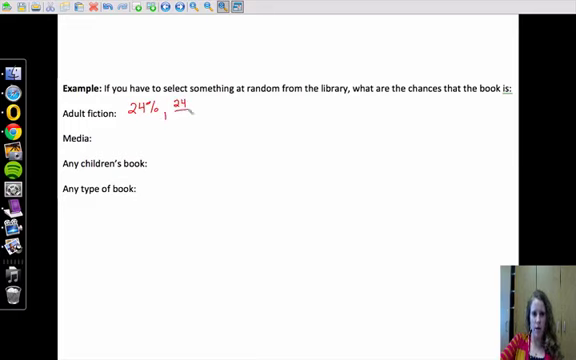
{"action": "type", "text": "100"}
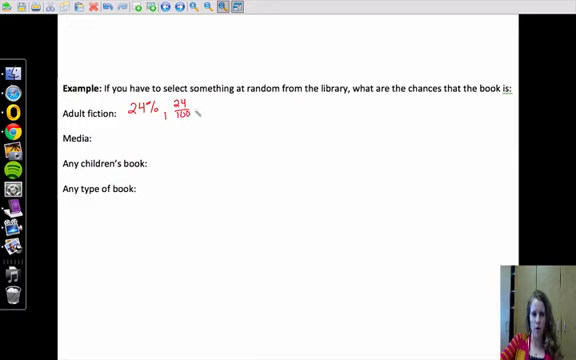
{"action": "type", "text": "="}
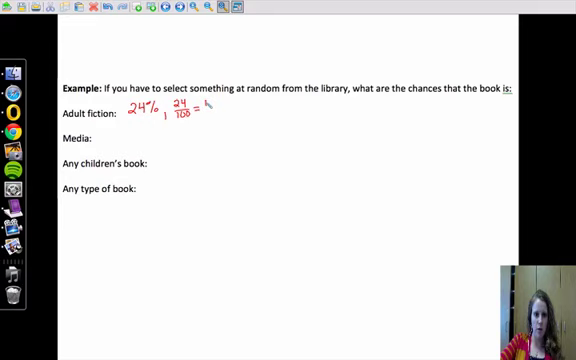
{"action": "type", "text": "12/50,"}
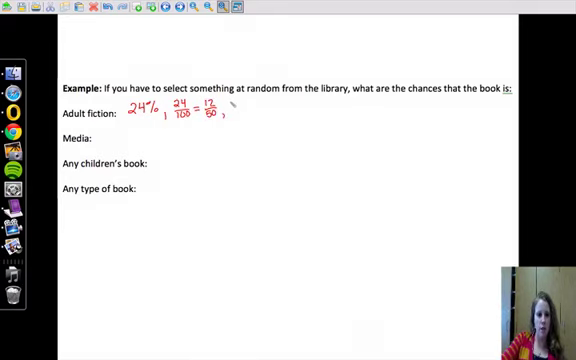
Step: Simplify to 6/25, circle it and add the decimal .24
{"action": "type", "text": "6/25"}
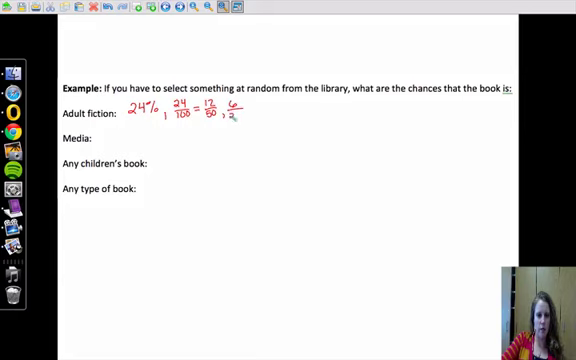
{"action": "type", "text": "25"}
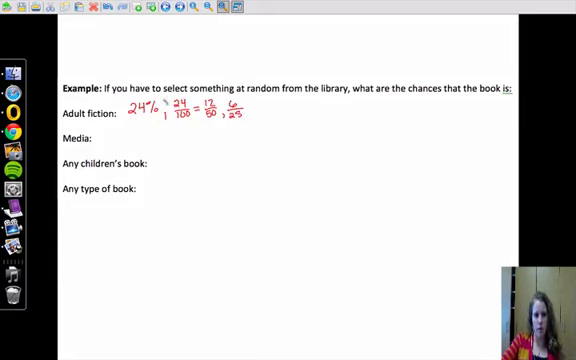
{"action": "left_click_drag", "start_coordinate": [118, 108], "coordinate": [160, 118]}
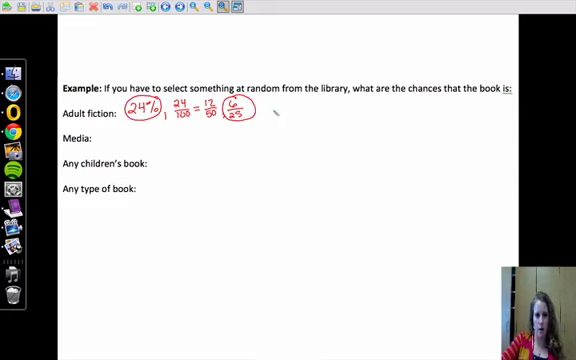
{"action": "type", "text": ".24"}
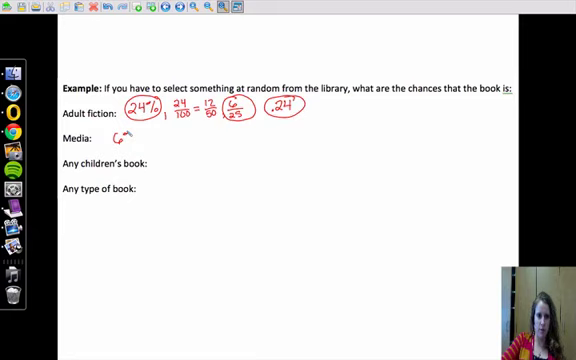
Step: Write the Media chance as 6% and begin converting it to a fraction over 100
{"action": "type", "text": "6%, 6/100"}
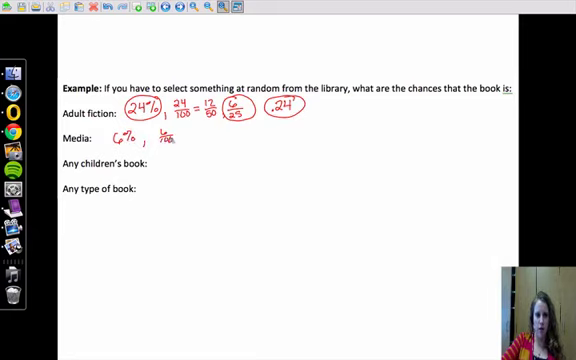
{"action": "type", "text": "=3"}
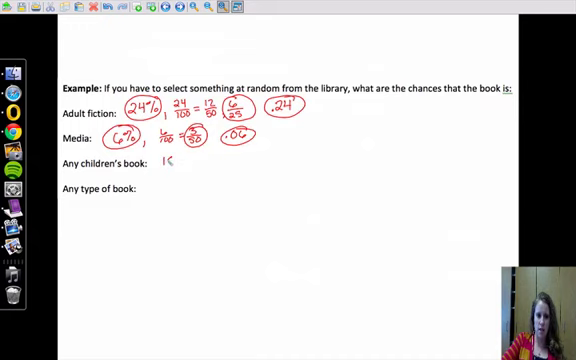
Step: Write any children's book chance as (18+14)/100 = 32/100
{"action": "type", "text": "18"}
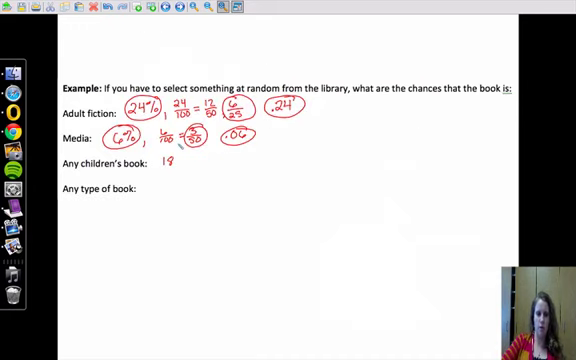
{"action": "type", "text": "+"}
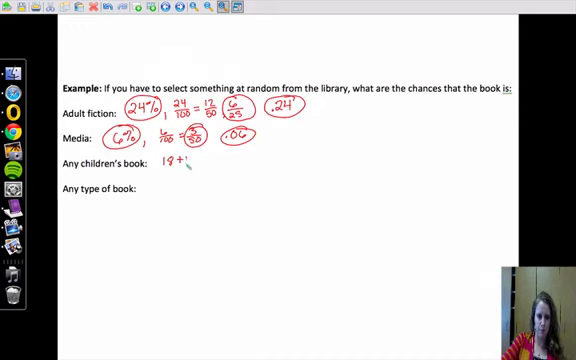
{"action": "type", "text": "+14"}
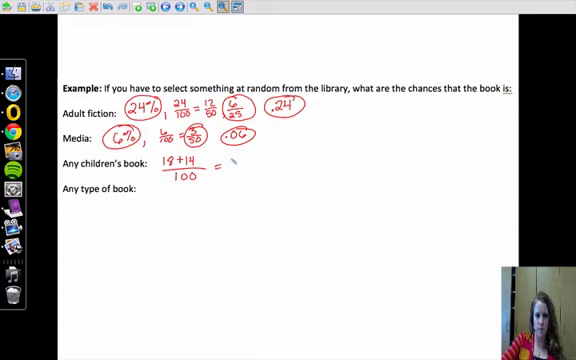
{"action": "type", "text": "32"}
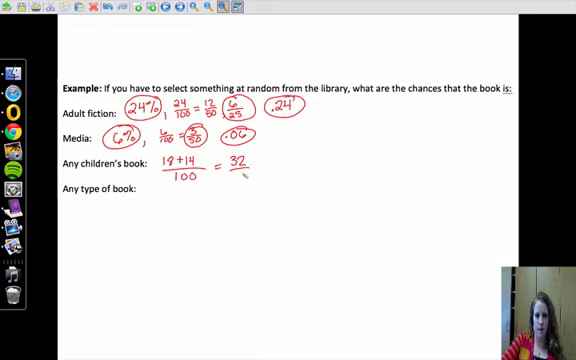
{"action": "type", "text": "100 ="}
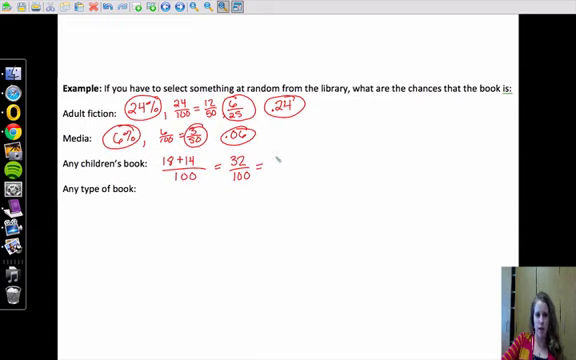
Step: Simplify to 8/25 and add .32 and 32%
{"action": "type", "text": "8/25"}
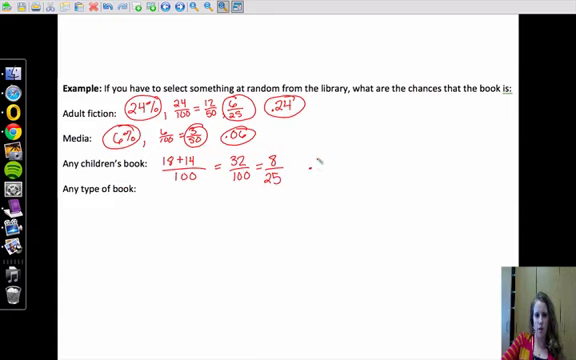
{"action": "type", "text": ".32"}
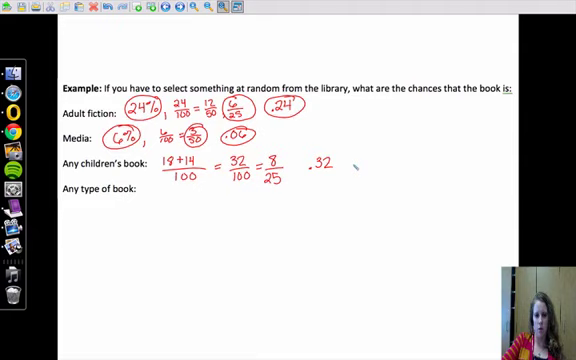
{"action": "type", "text": "32"}
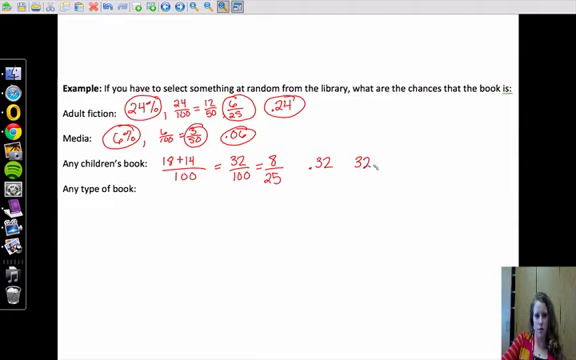
{"action": "type", "text": "%"}
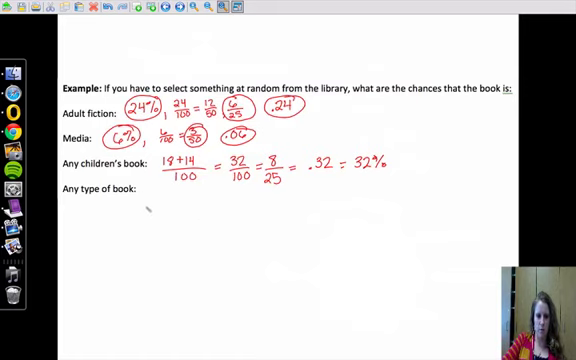
Step: Write 91% and .91 under Any type of book
{"action": "type", "text": "9"}
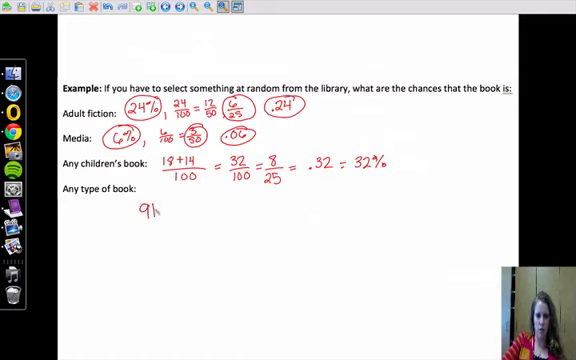
{"action": "type", "text": "1%"}
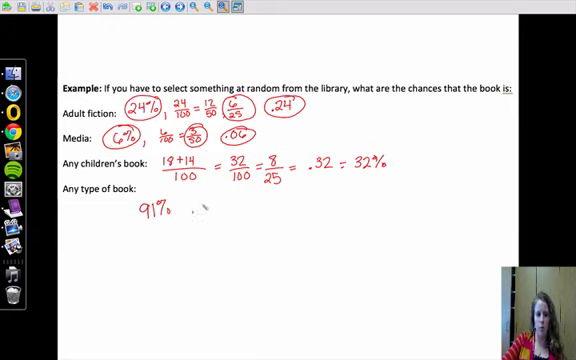
{"action": "type", "text": ".91"}
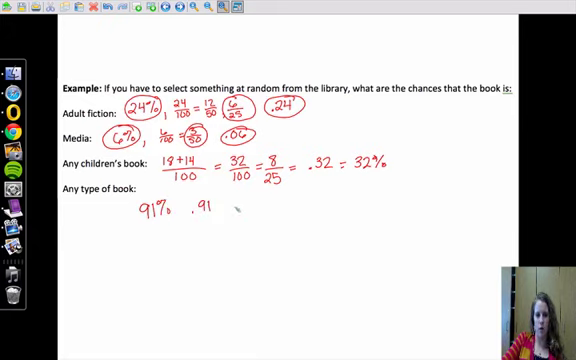